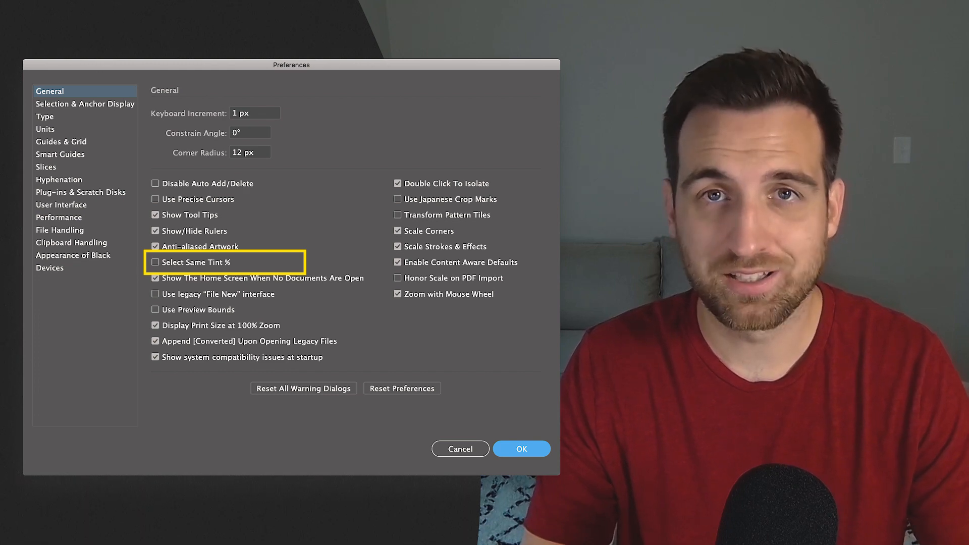
left_click(155, 278)
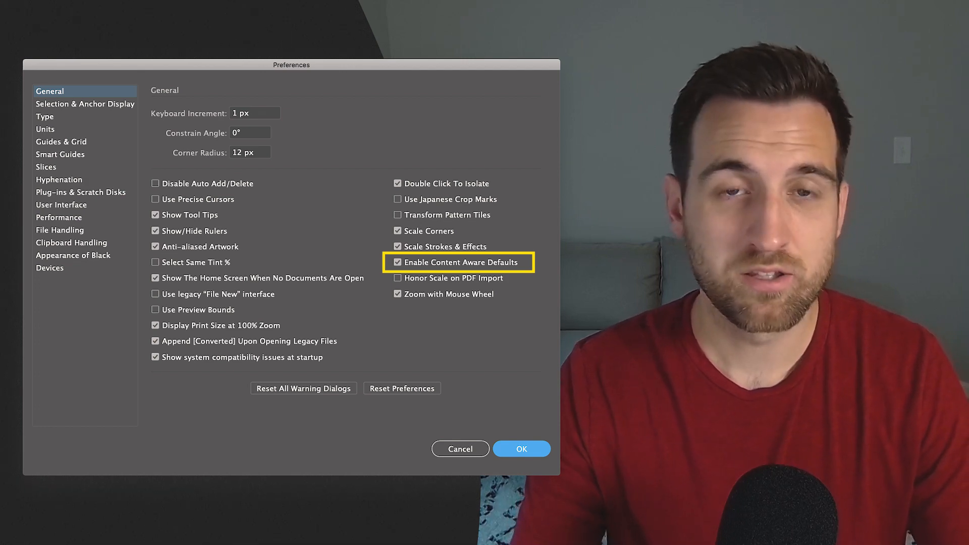
left_click(397, 261)
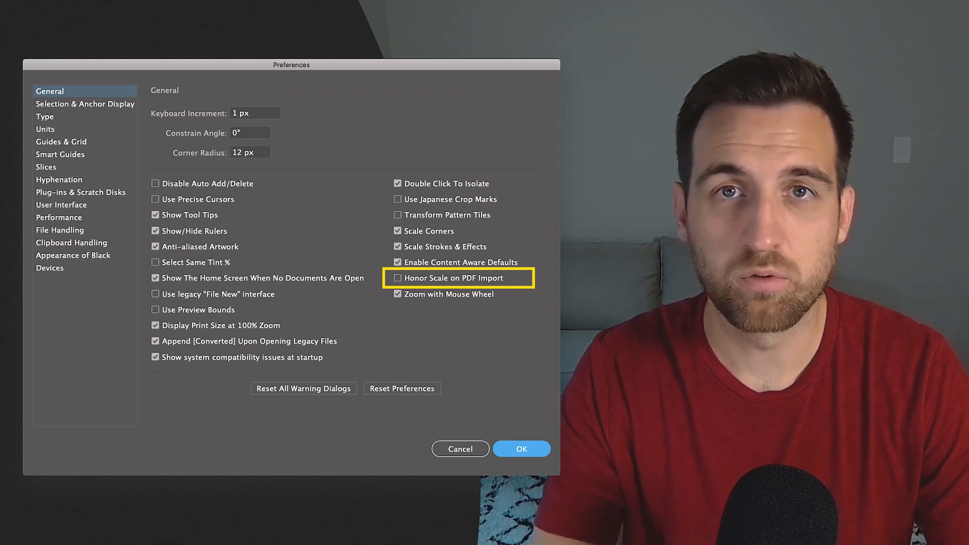
left_click(396, 294)
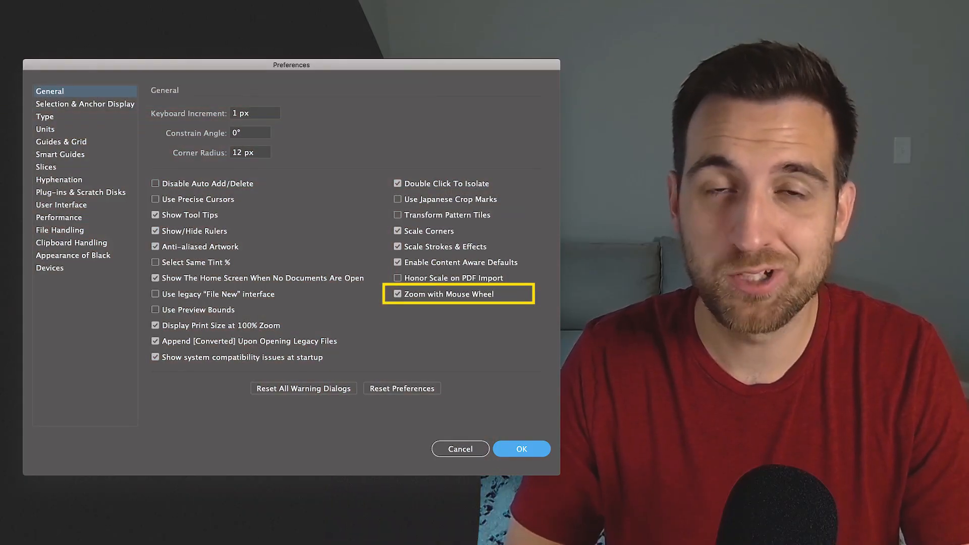